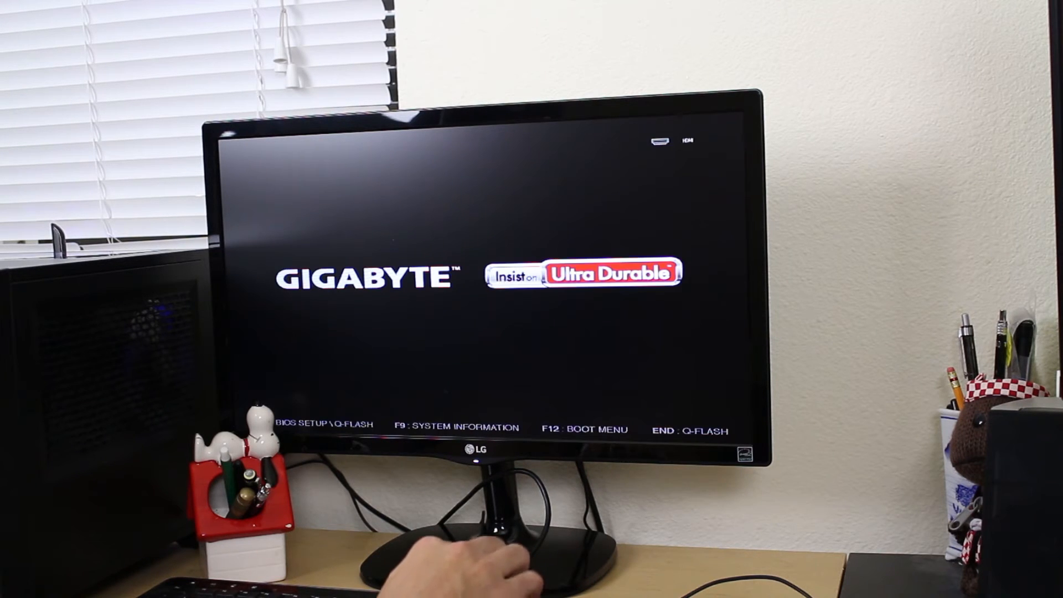
Step: Enter the BIOS setup from the boot splash, landing on the M.I.T. status page
{"action": "key", "text": "F12"}
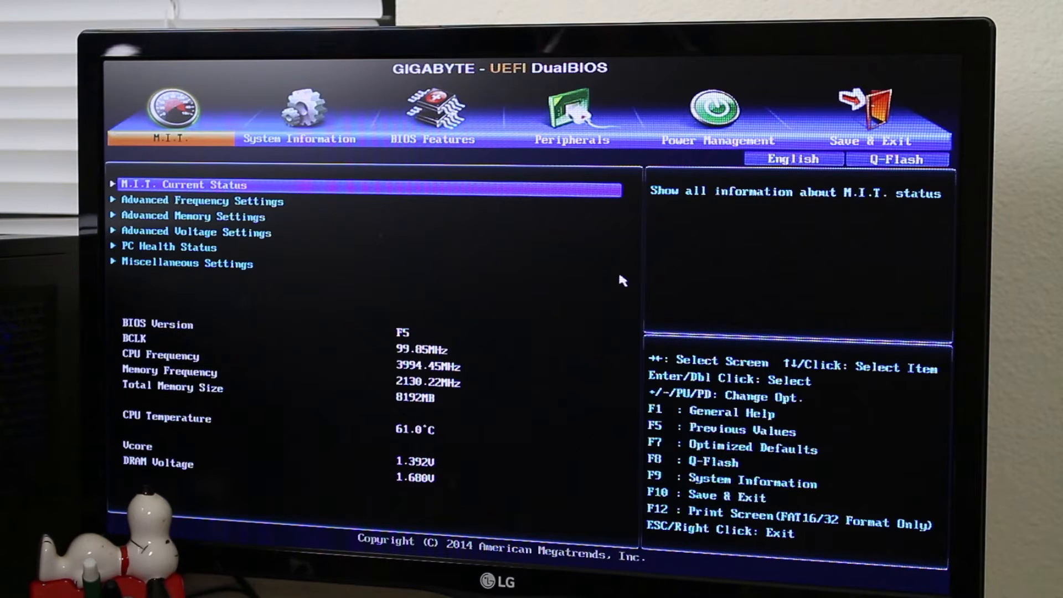
Step: Under Peripherals, make IGD Video primary, force integrated graphics on, and set UMA frame buffer to 2G
{"action": "left_click", "coordinate": [572, 111]}
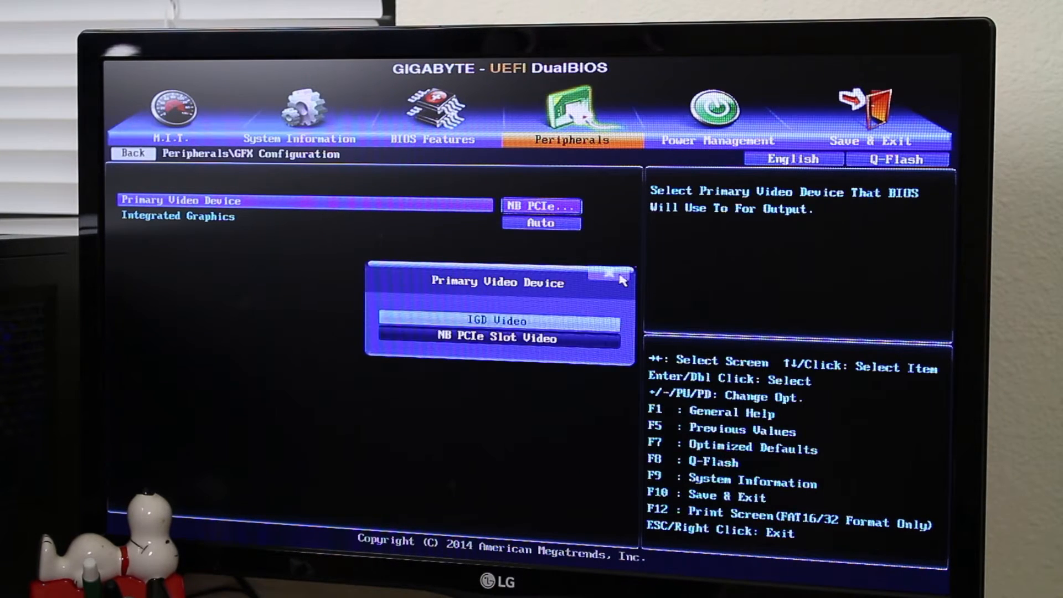
{"action": "left_click", "coordinate": [493, 318]}
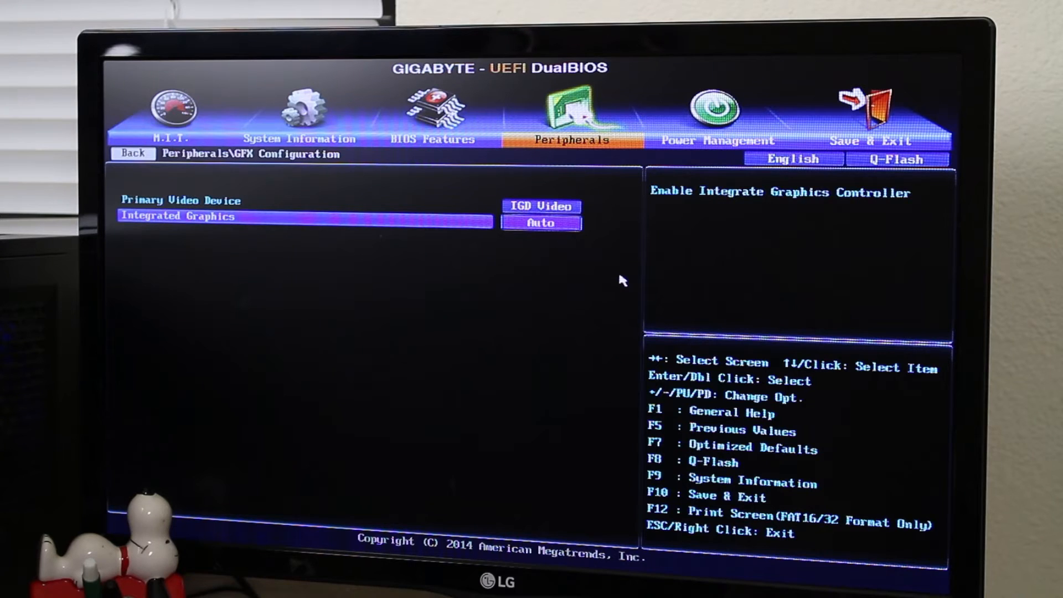
{"action": "left_click", "coordinate": [542, 223]}
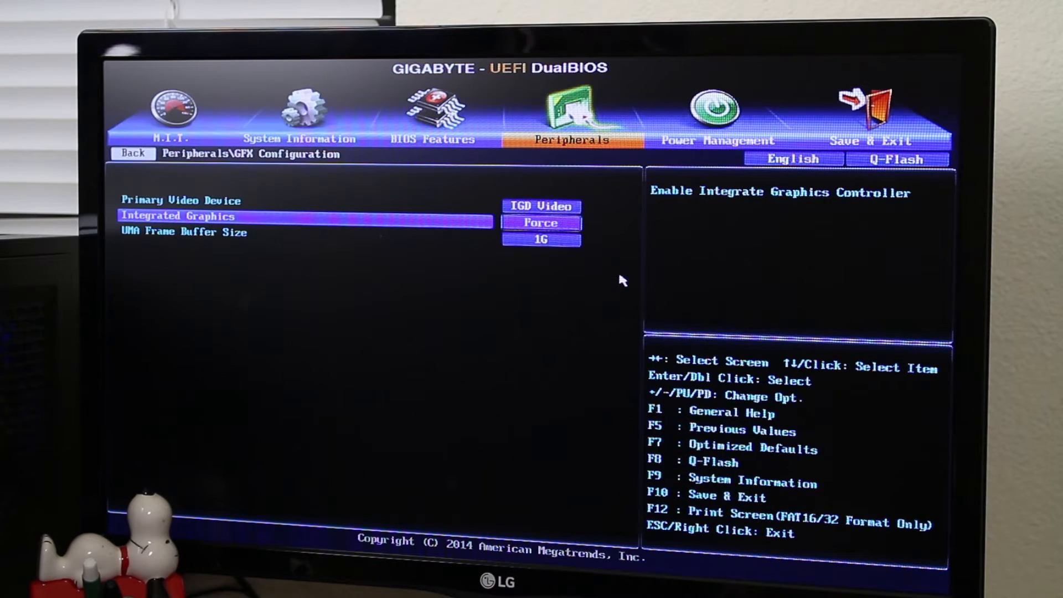
{"action": "key", "text": "Down"}
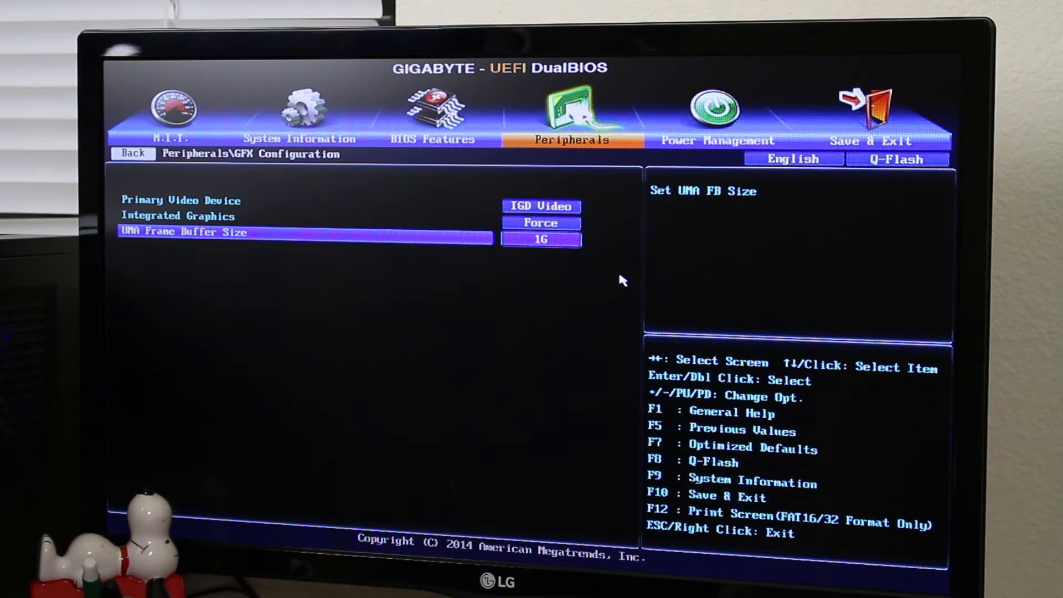
{"action": "left_click", "coordinate": [540, 239]}
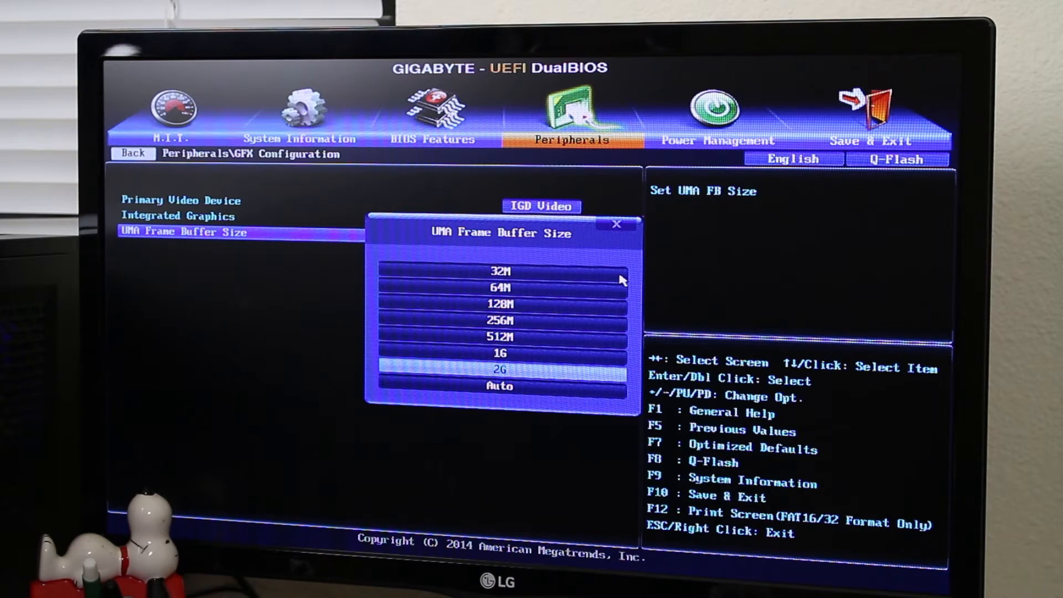
{"action": "left_click", "coordinate": [498, 368]}
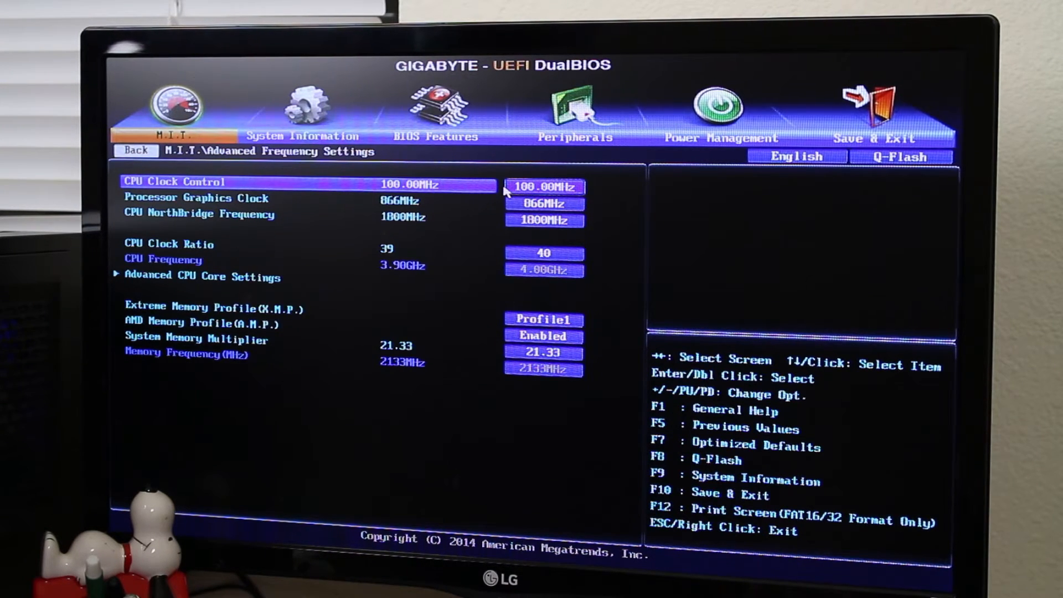
Step: Raise the Processor Graphics Clock from 866MHz to 900MHz
{"action": "key", "text": "Down"}
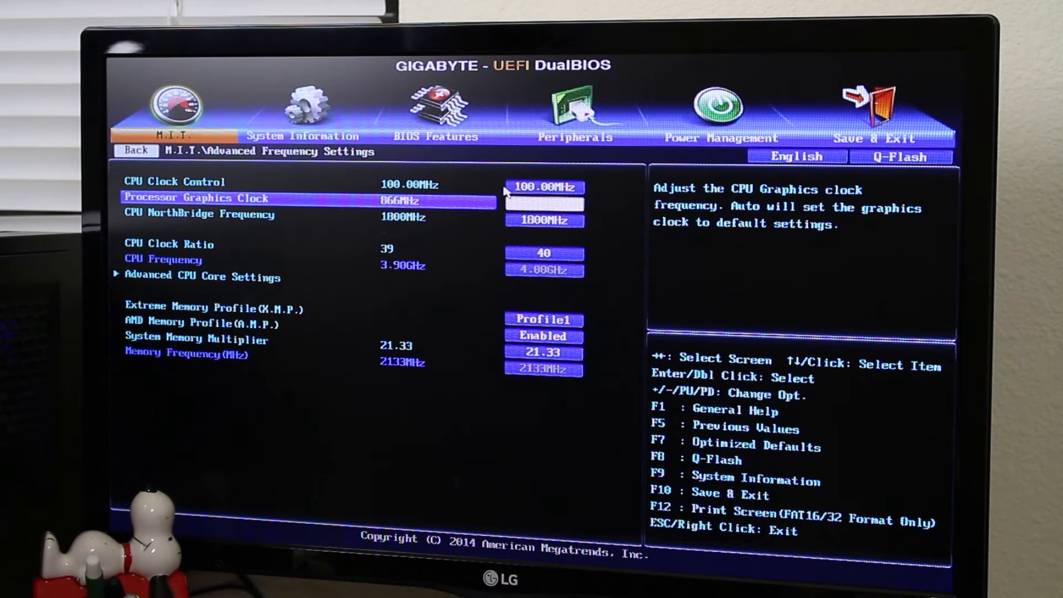
{"action": "type", "text": "900"}
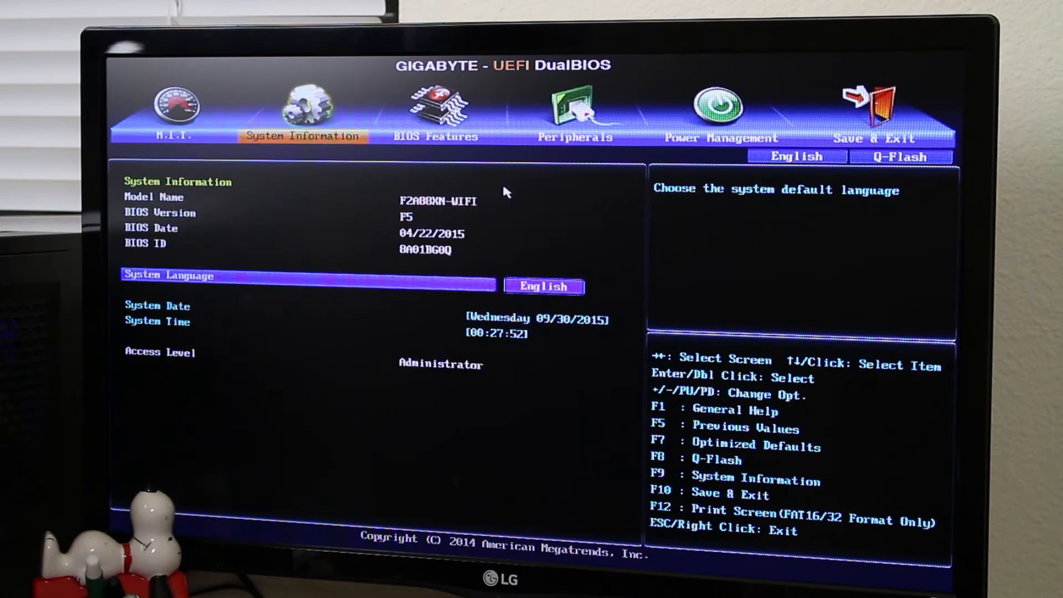
Step: Show the Advanced Memory Settings with the multiplier at 21.33 (2133MHz)
{"action": "left_click", "coordinate": [876, 100]}
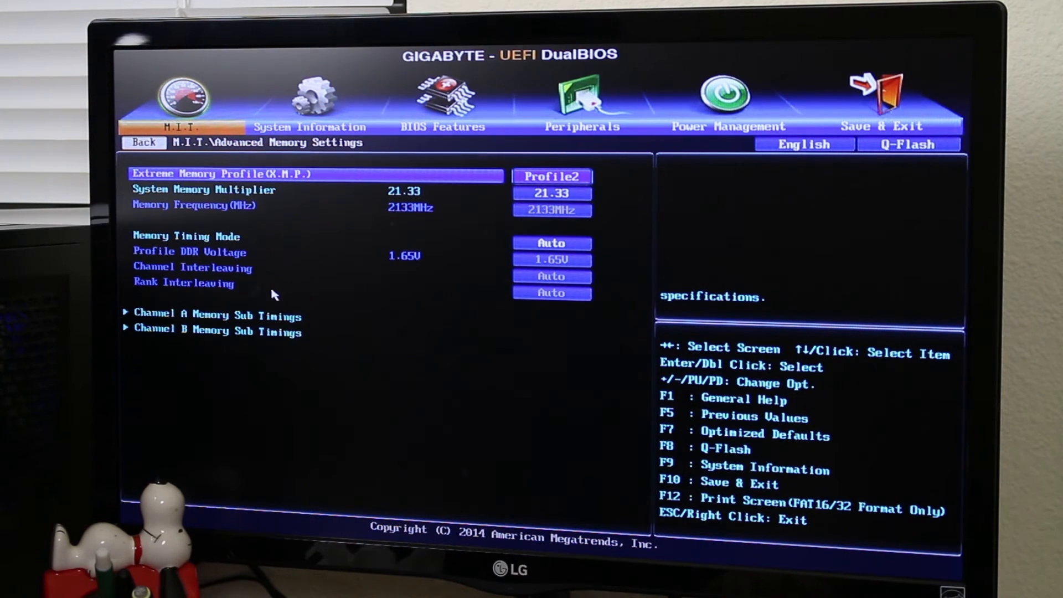
Step: Set Extreme Memory Profile to Profile1 with memory multiplier 24.00 for 2400MHz
{"action": "left_click", "coordinate": [553, 176]}
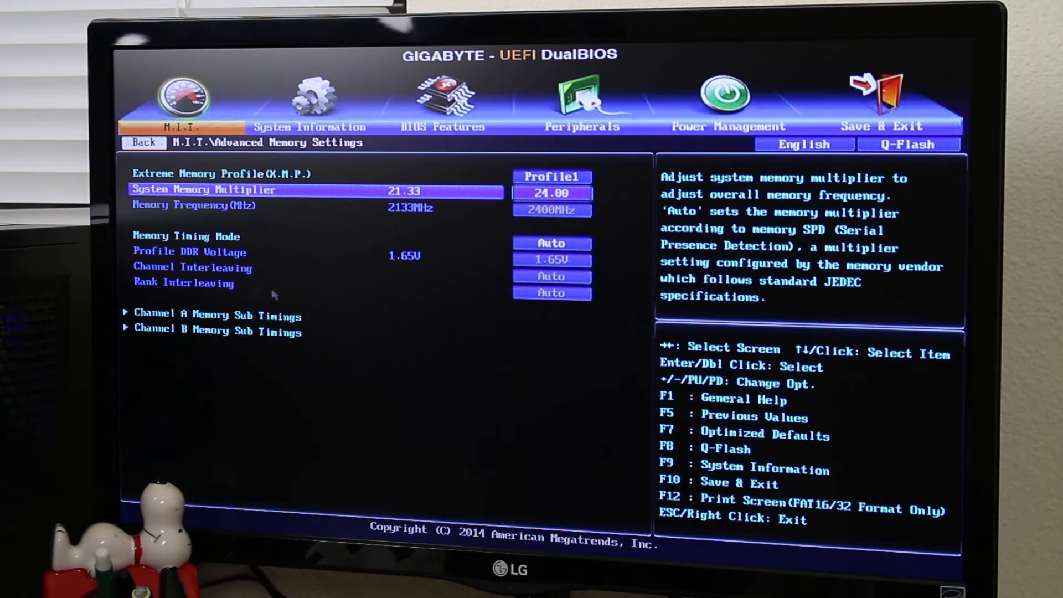
Step: Save the configuration via Save & Exit Setup and confirm the reset to the boot screen
{"action": "left_click", "coordinate": [583, 97]}
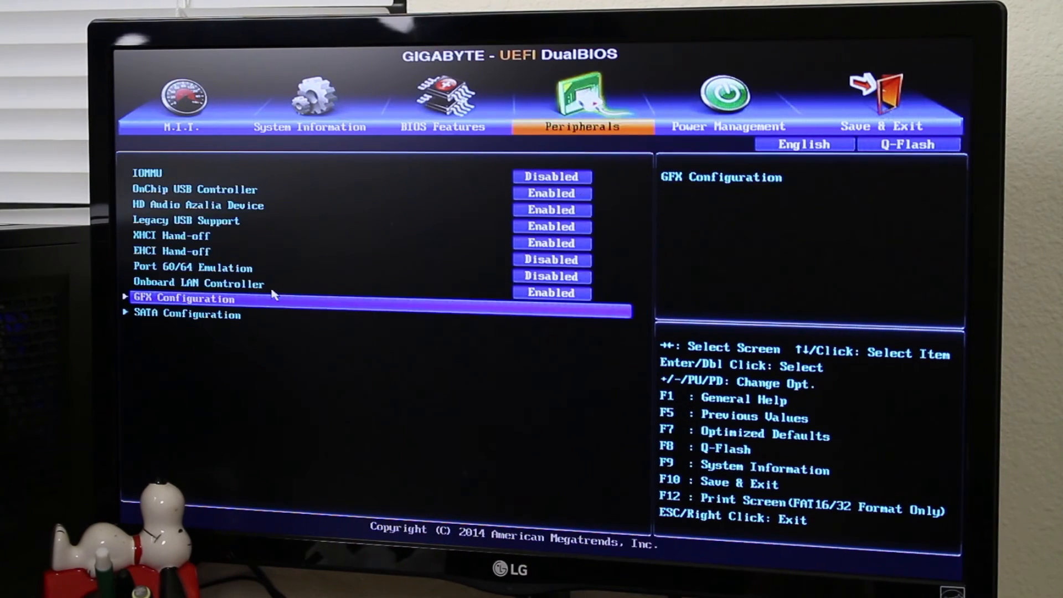
{"action": "left_click", "coordinate": [877, 125]}
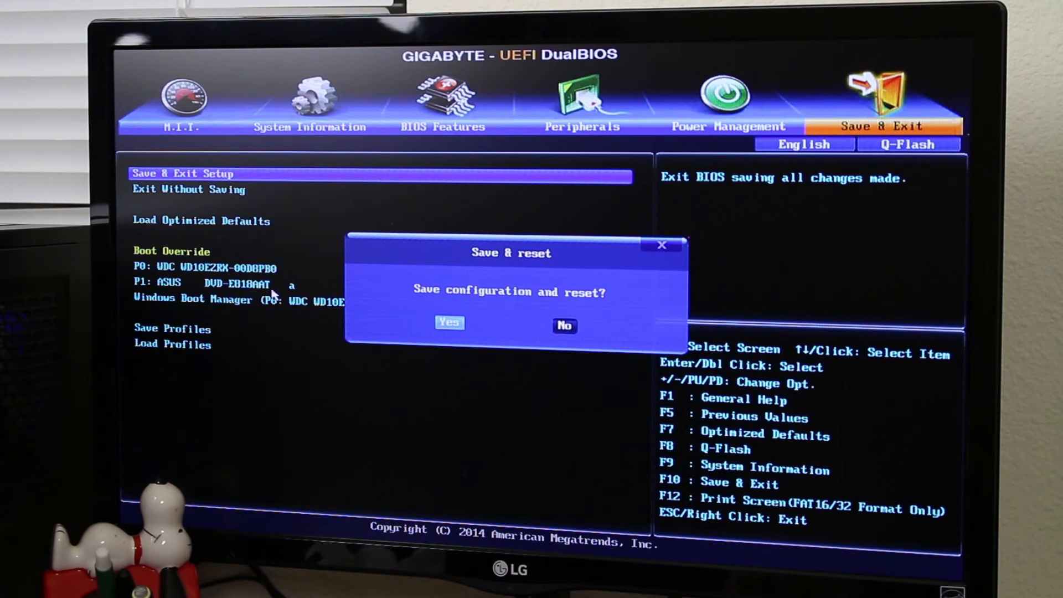
{"action": "left_click", "coordinate": [450, 323]}
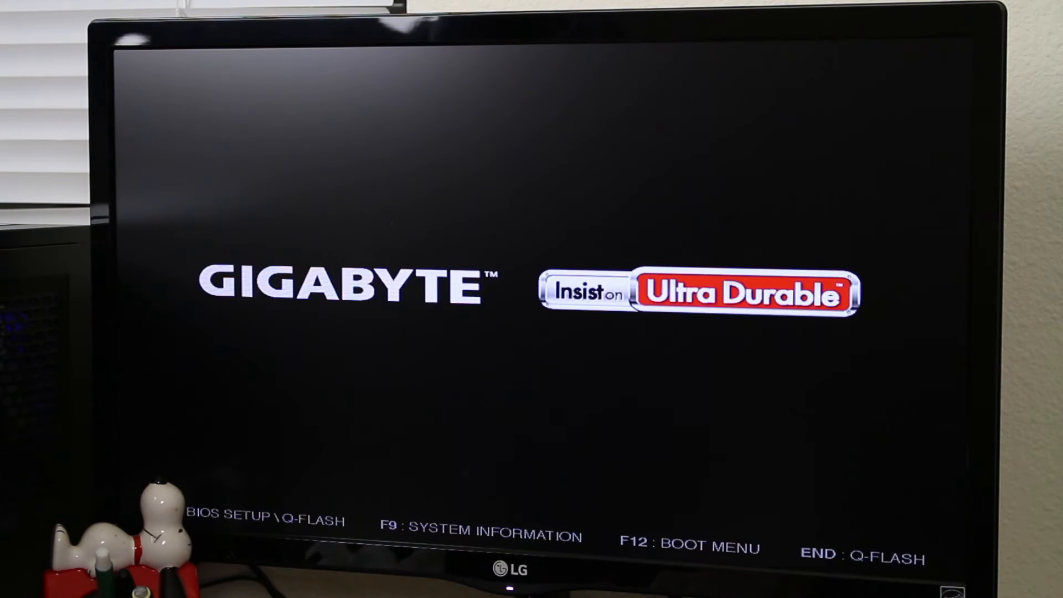